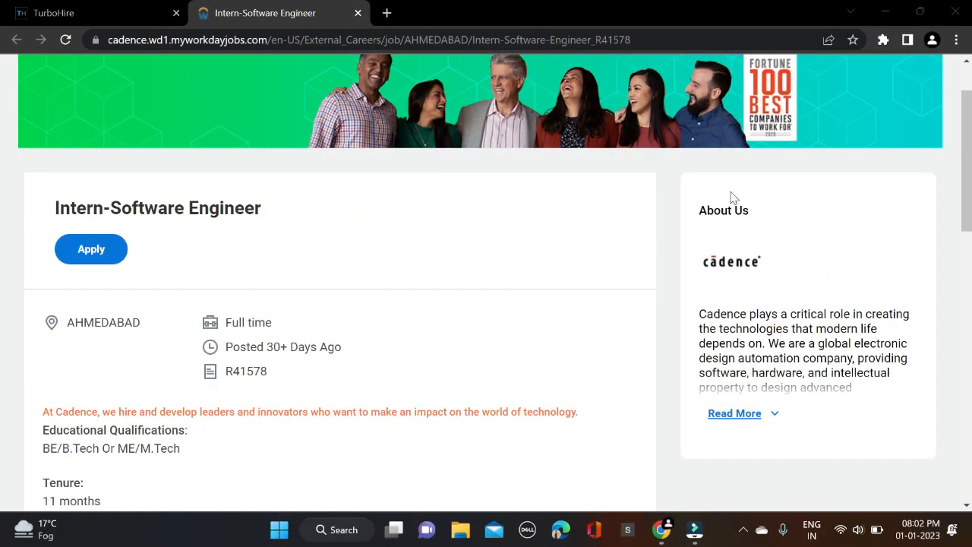
{"action": "mouse_move", "coordinate": [431, 148]}
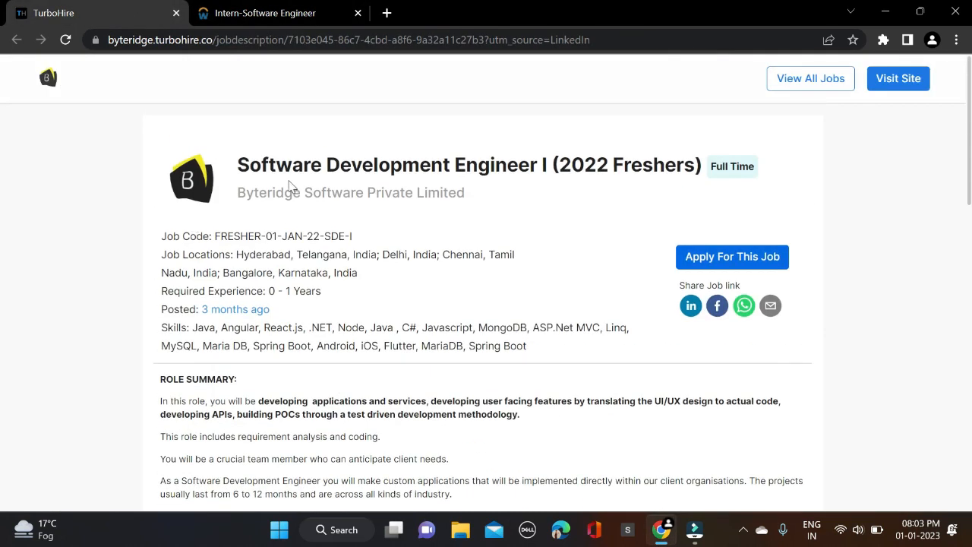
- Review the Cadence Intern-Software Engineer posting, highlighting part of its description
{"action": "left_click", "coordinate": [266, 12]}
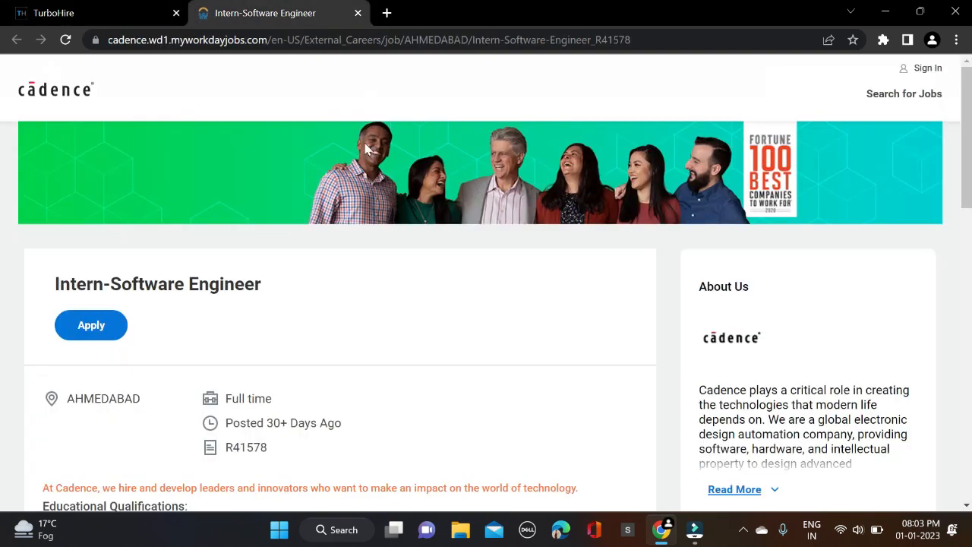
{"action": "mouse_move", "coordinate": [261, 273]}
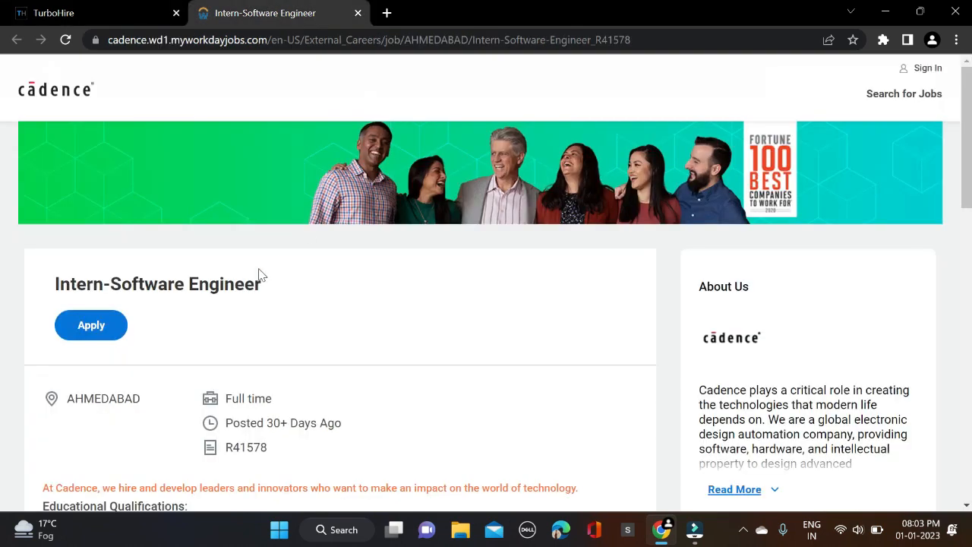
{"action": "scroll", "scroll_direction": "down", "scroll_amount": 3}
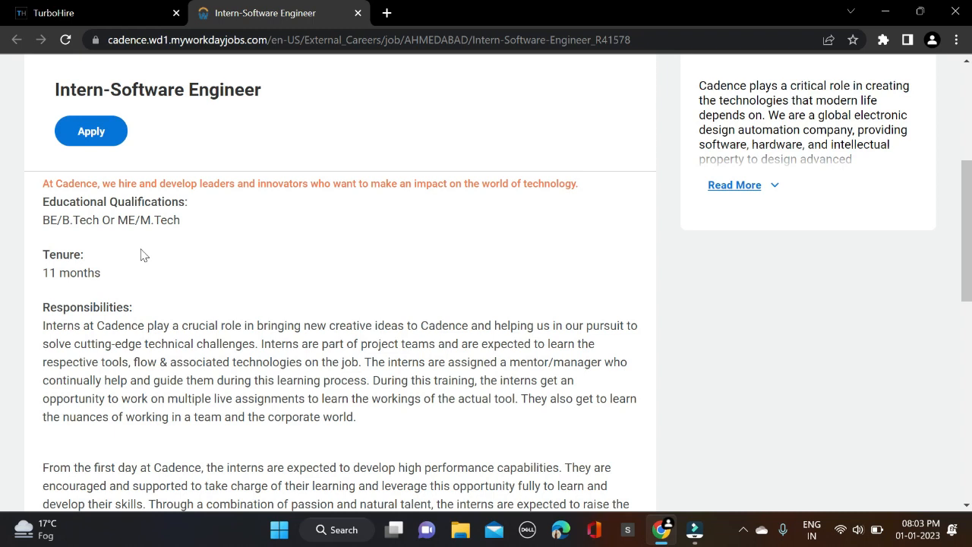
{"action": "mouse_move", "coordinate": [176, 259]}
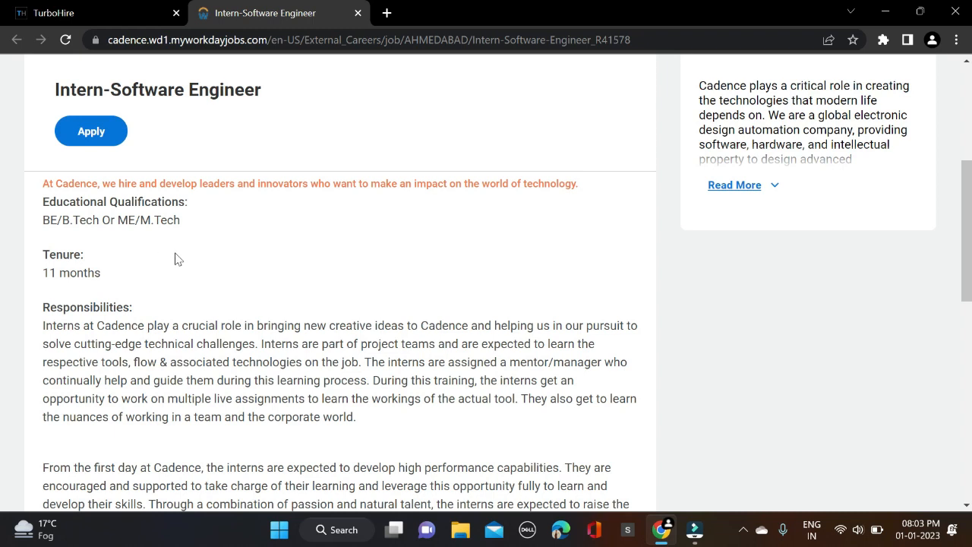
{"action": "mouse_move", "coordinate": [159, 251]}
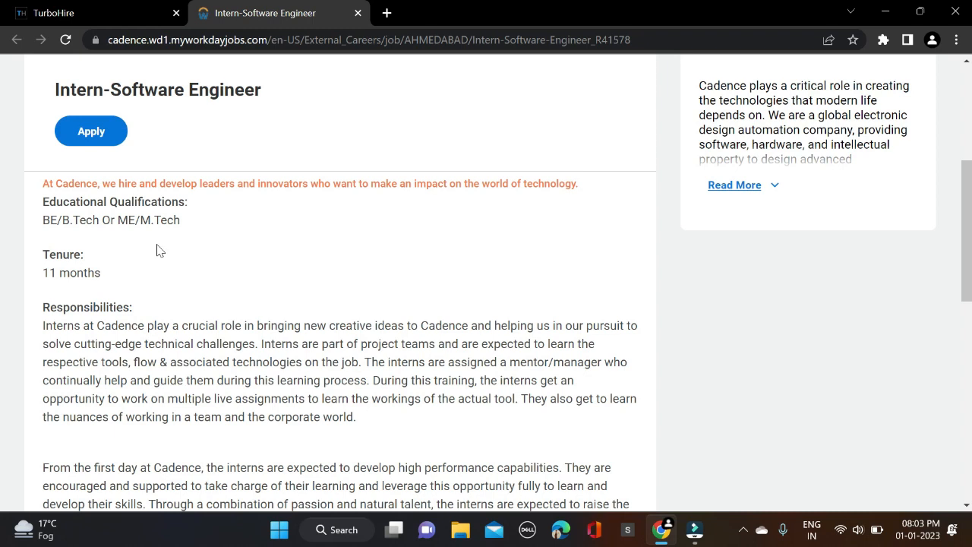
{"action": "scroll", "scroll_direction": "down", "scroll_amount": 3}
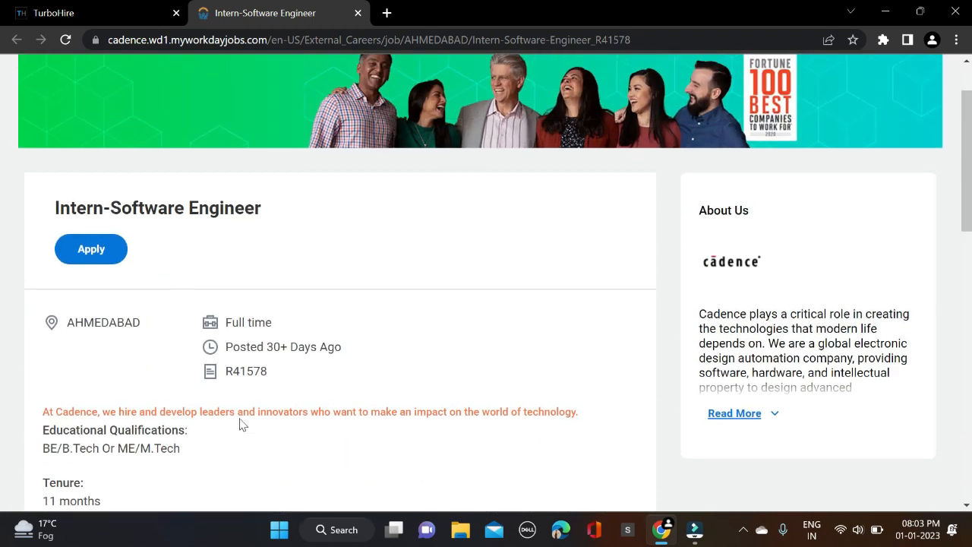
{"action": "scroll", "scroll_direction": "up", "scroll_amount": 3}
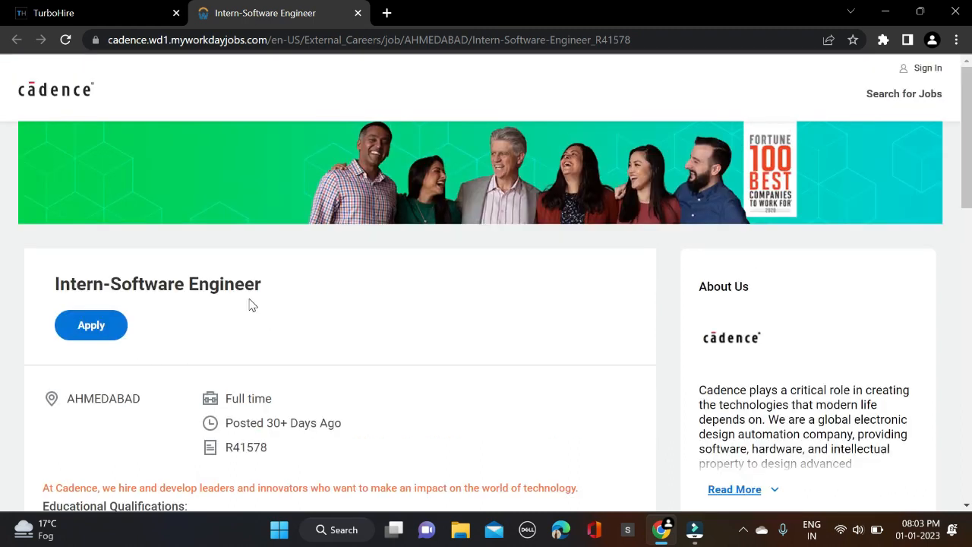
{"action": "scroll", "scroll_direction": "down", "scroll_amount": 3}
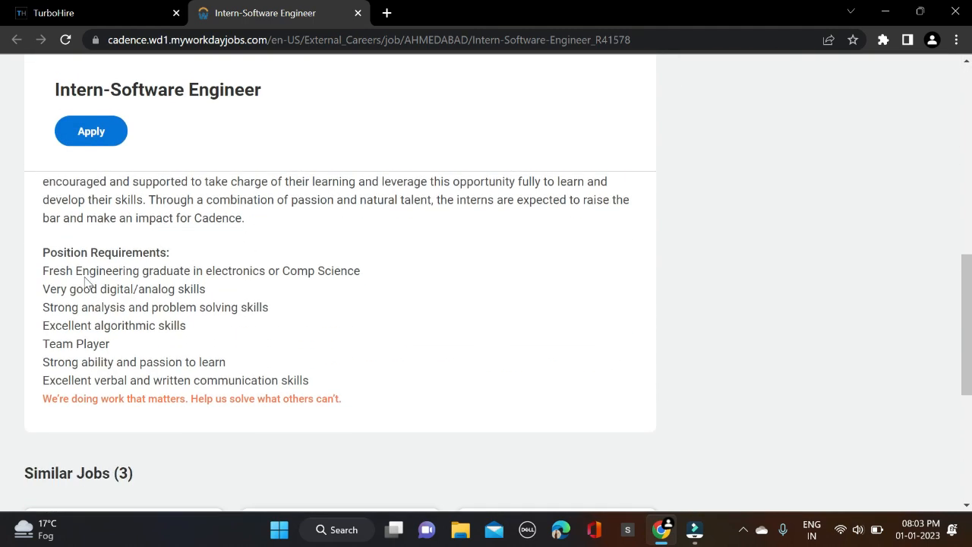
{"action": "left_click_drag", "start_coordinate": [43, 270], "coordinate": [227, 380]}
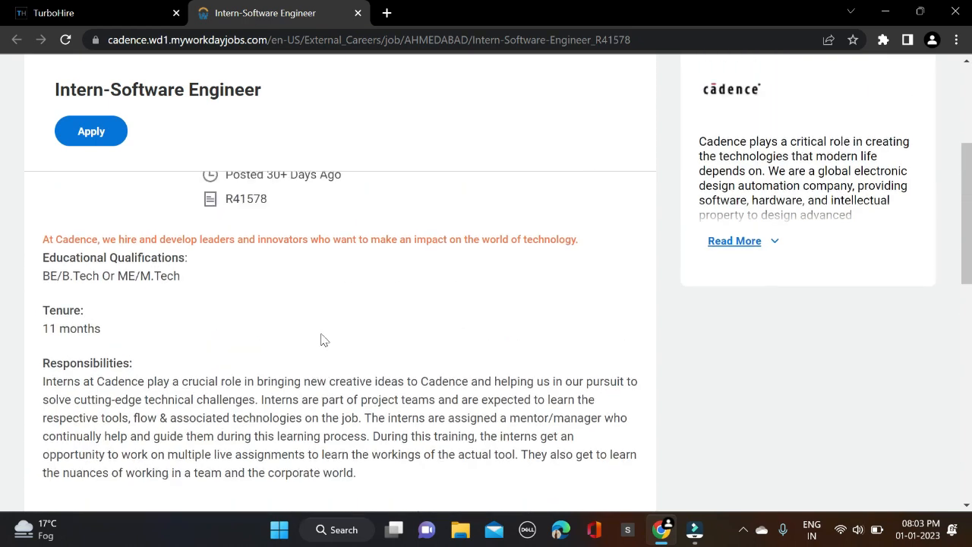
- Start the intern application and choose the Autofill with Resume option
{"action": "left_click", "coordinate": [91, 131]}
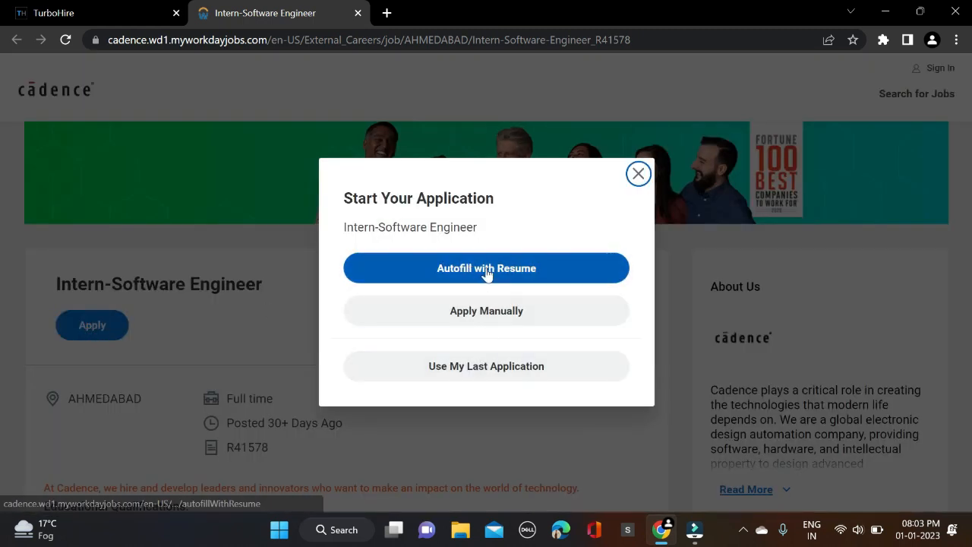
{"action": "left_click", "coordinate": [486, 268]}
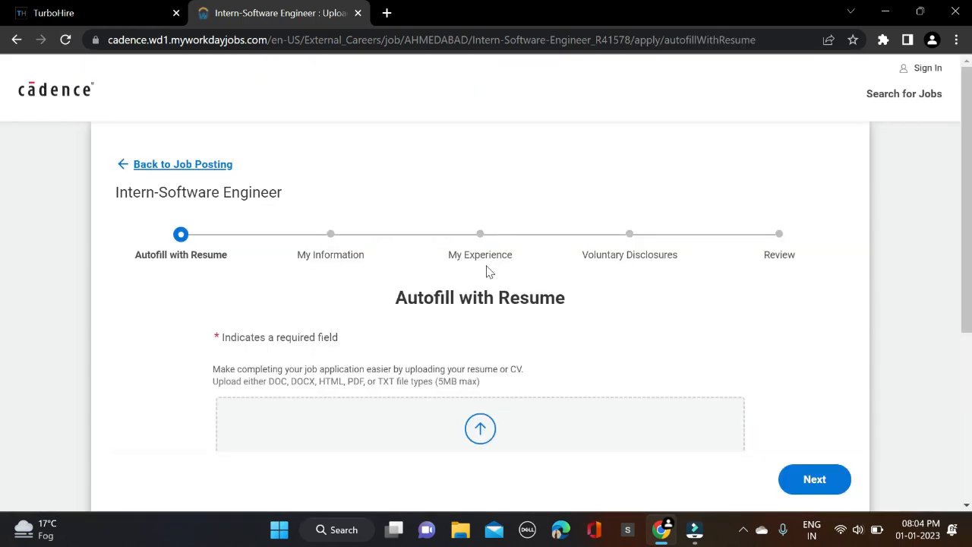
{"action": "mouse_move", "coordinate": [433, 268]}
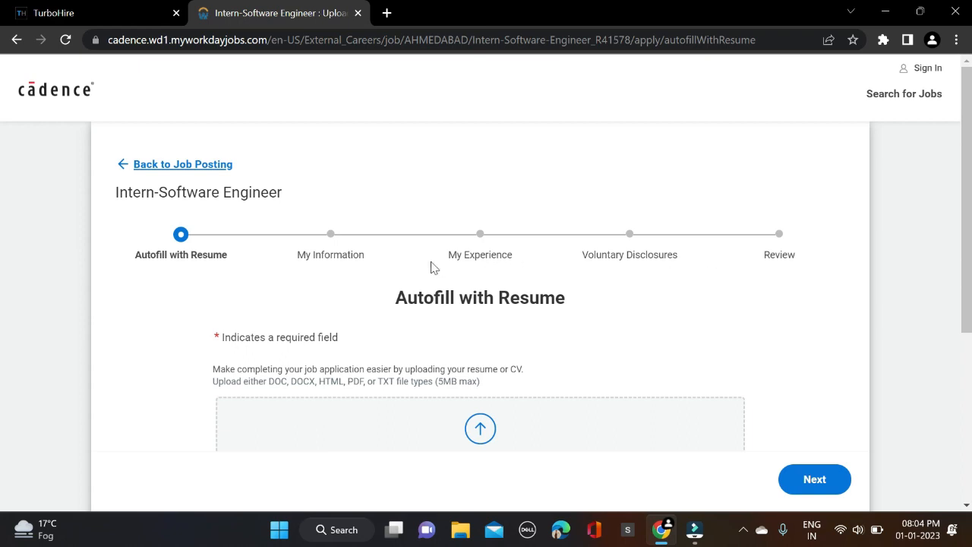
{"action": "mouse_move", "coordinate": [465, 277]}
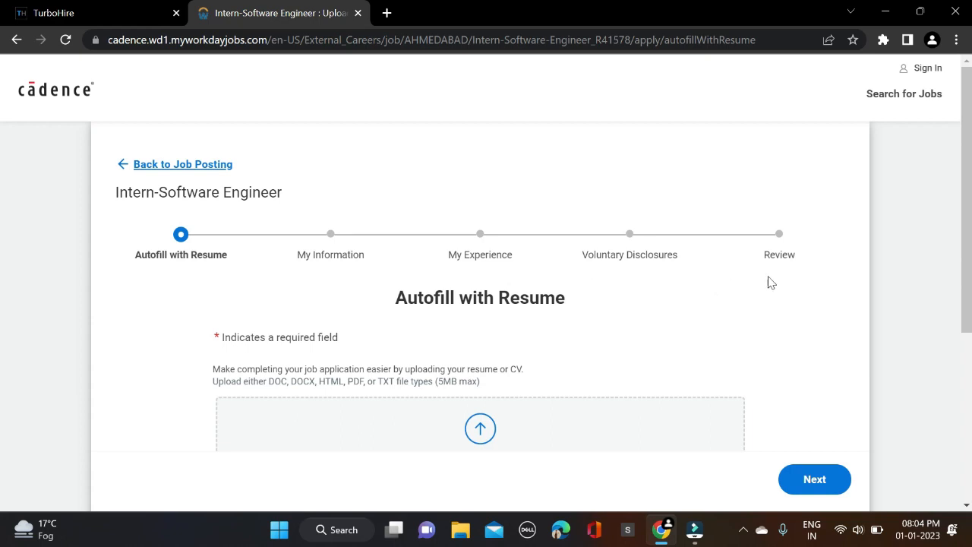
{"action": "scroll", "scroll_direction": "down", "scroll_amount": 3}
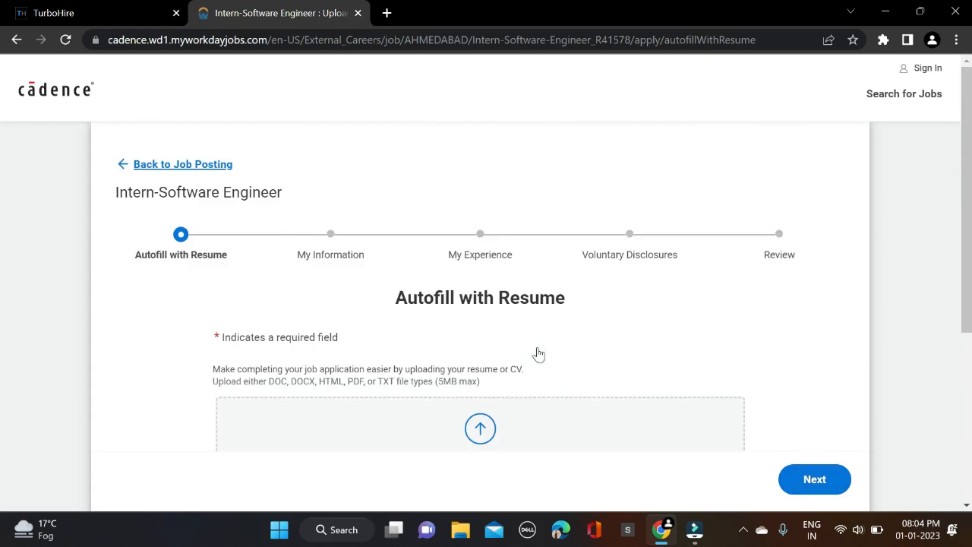
{"action": "mouse_move", "coordinate": [453, 242]}
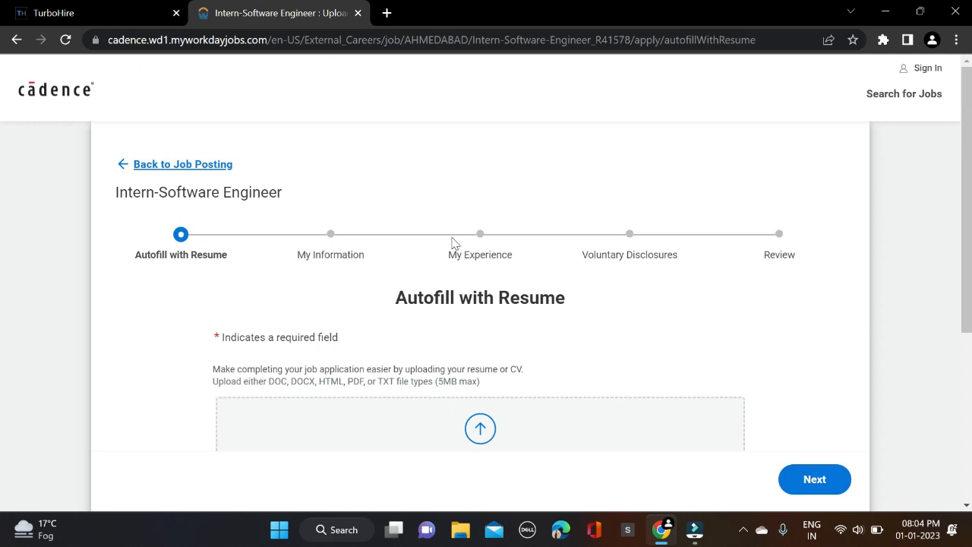
- Read through the Byteridge SDE I (2022 Freshers) posting and mark its salary package amount
{"action": "left_click", "coordinate": [94, 13]}
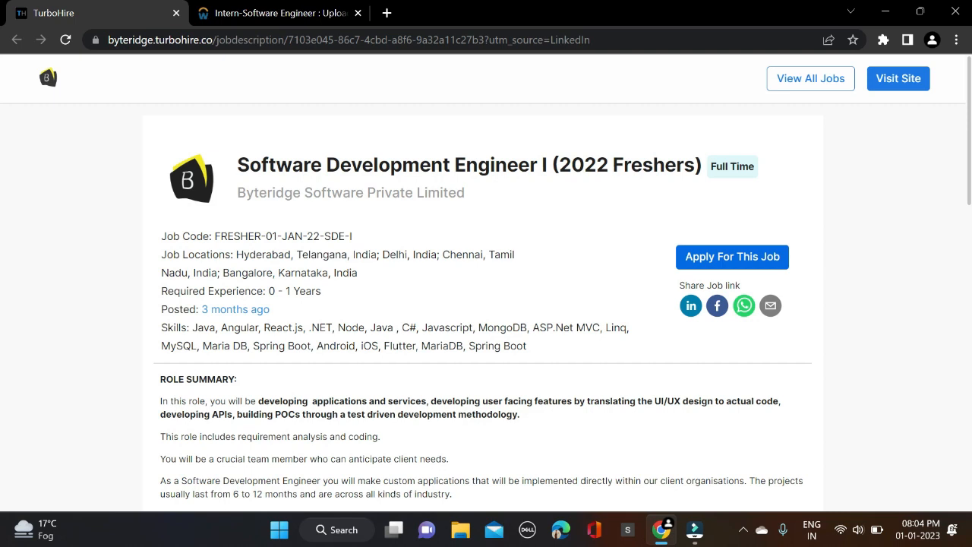
{"action": "scroll", "scroll_direction": "down", "scroll_amount": 3}
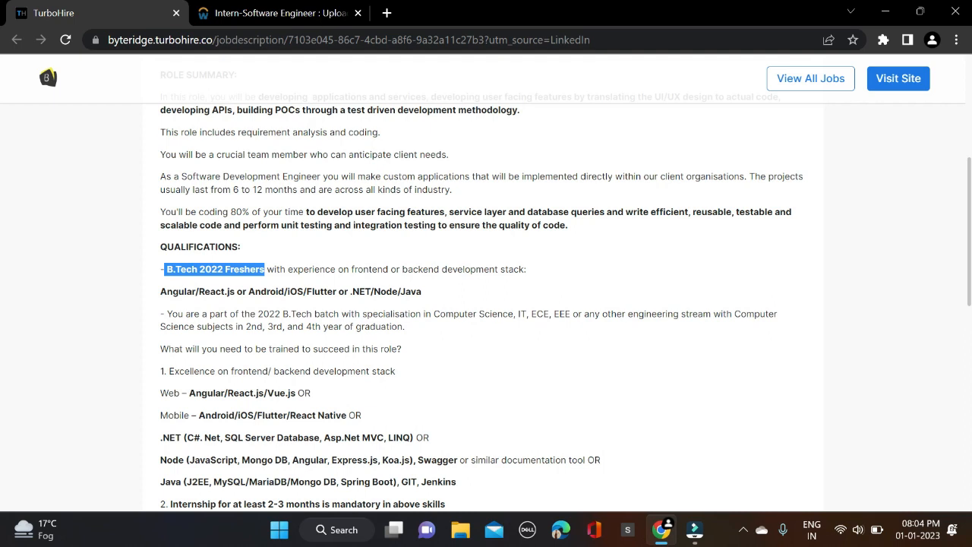
{"action": "mouse_move", "coordinate": [528, 337]}
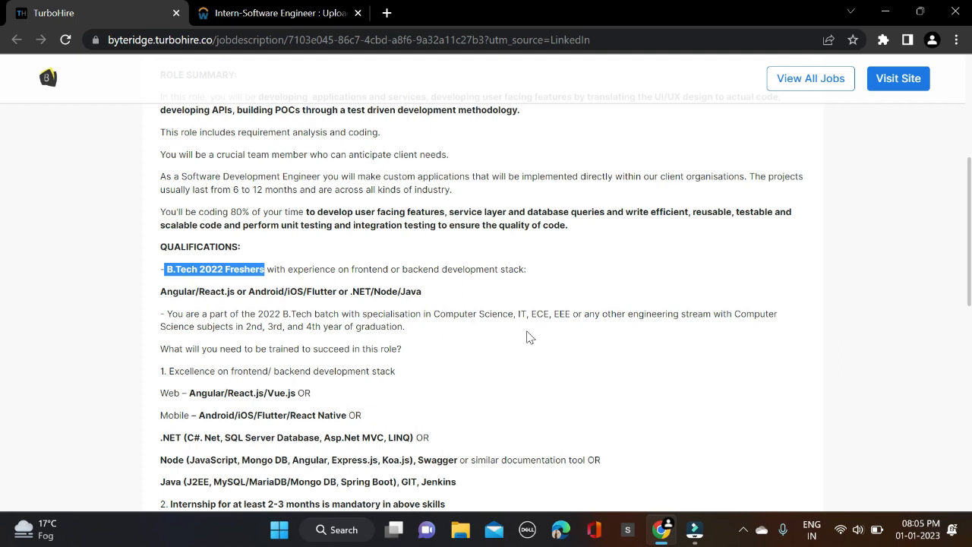
{"action": "mouse_move", "coordinate": [287, 410]}
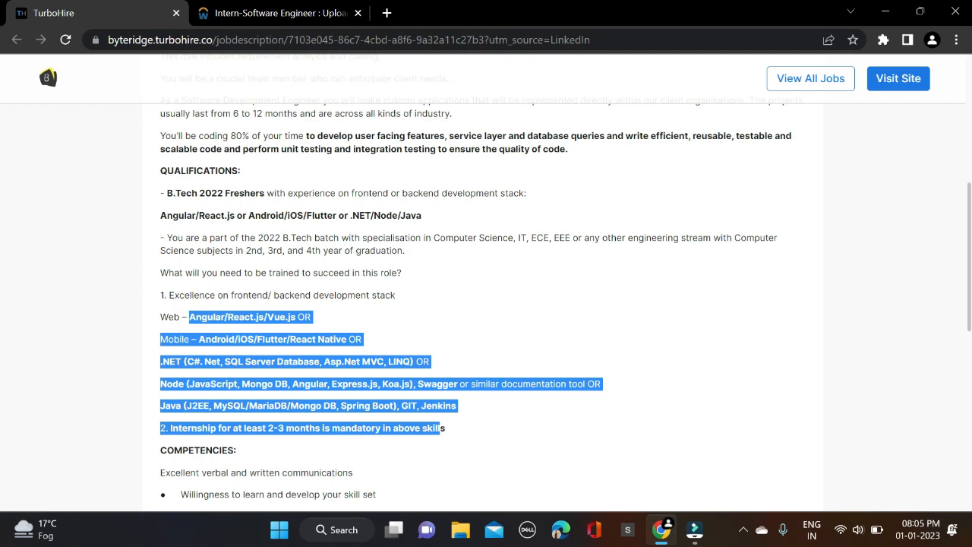
{"action": "scroll", "scroll_direction": "down", "scroll_amount": 3}
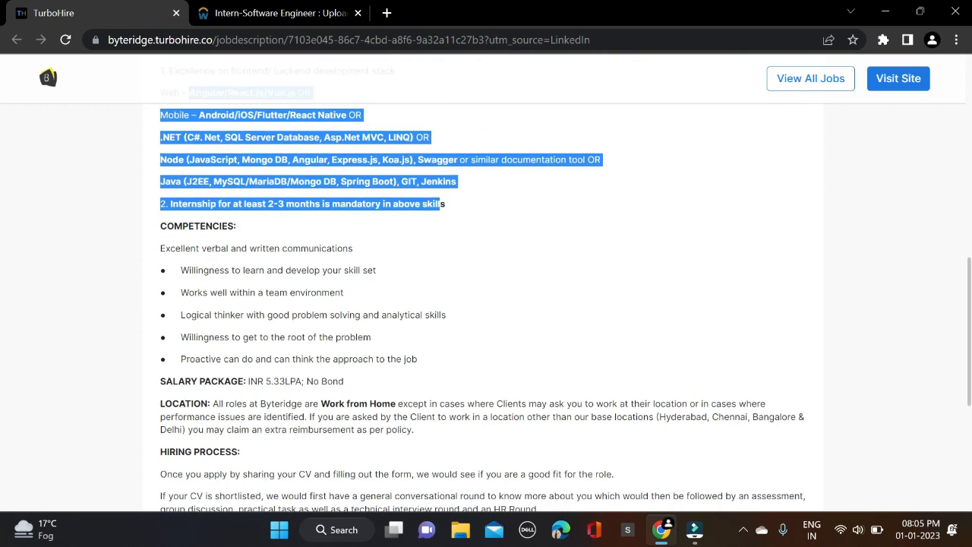
{"action": "scroll", "scroll_direction": "down", "scroll_amount": 3}
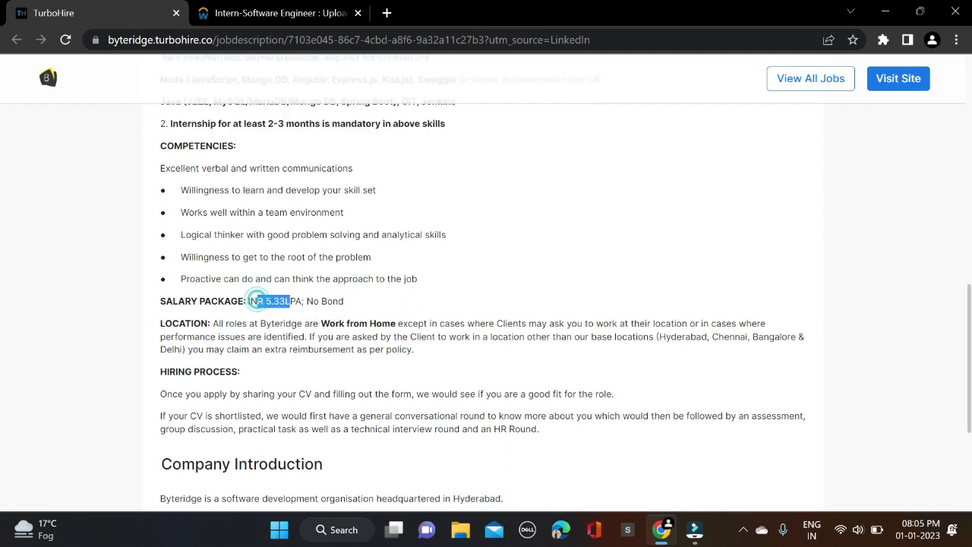
{"action": "left_click_drag", "start_coordinate": [256, 301], "coordinate": [343, 301]}
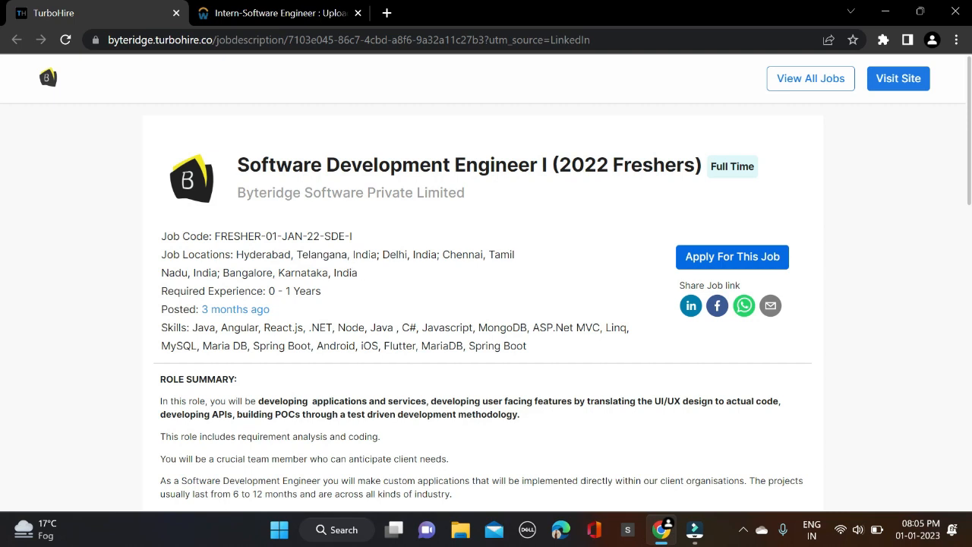
{"action": "mouse_move", "coordinate": [457, 276]}
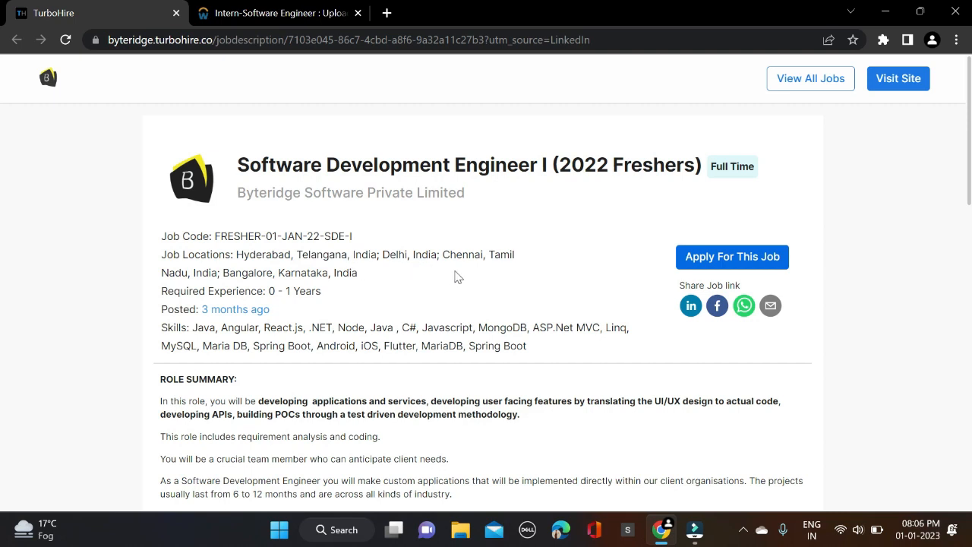
{"action": "mouse_move", "coordinate": [300, 287]}
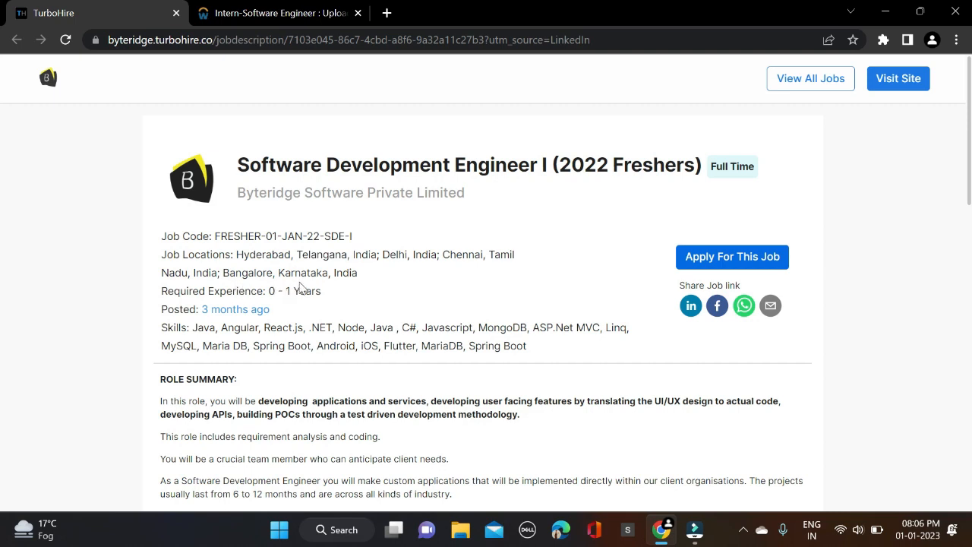
{"action": "mouse_move", "coordinate": [423, 313]}
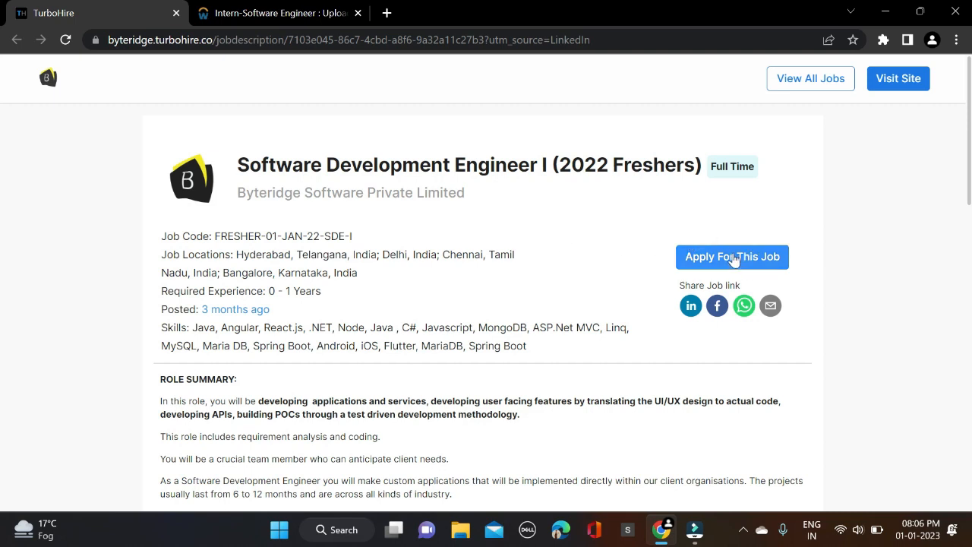
- Begin the Byteridge SDE I application via Apply For This Job, reaching the resume upload step
{"action": "left_click", "coordinate": [732, 257]}
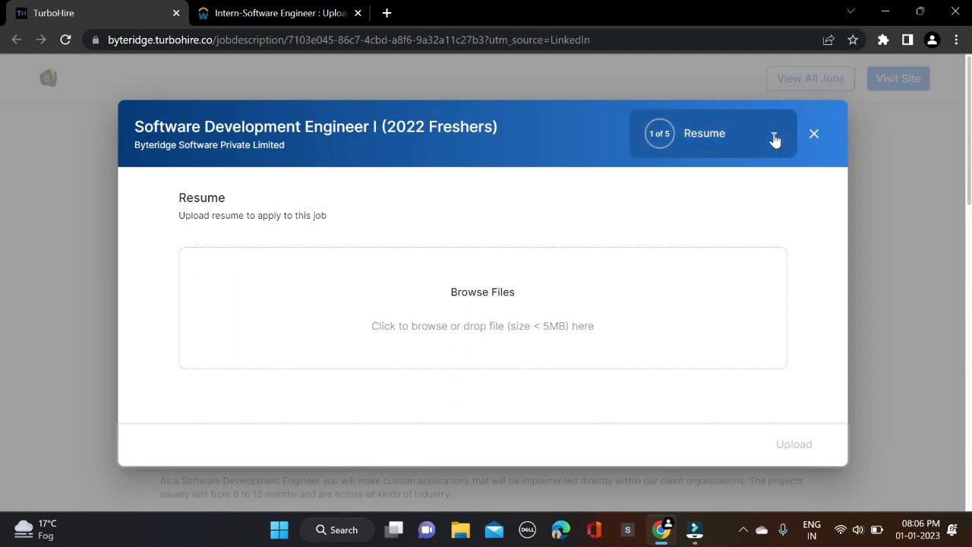
- View TurboHire's five application steps, then return to the Cadence intern application
{"action": "left_click", "coordinate": [775, 133]}
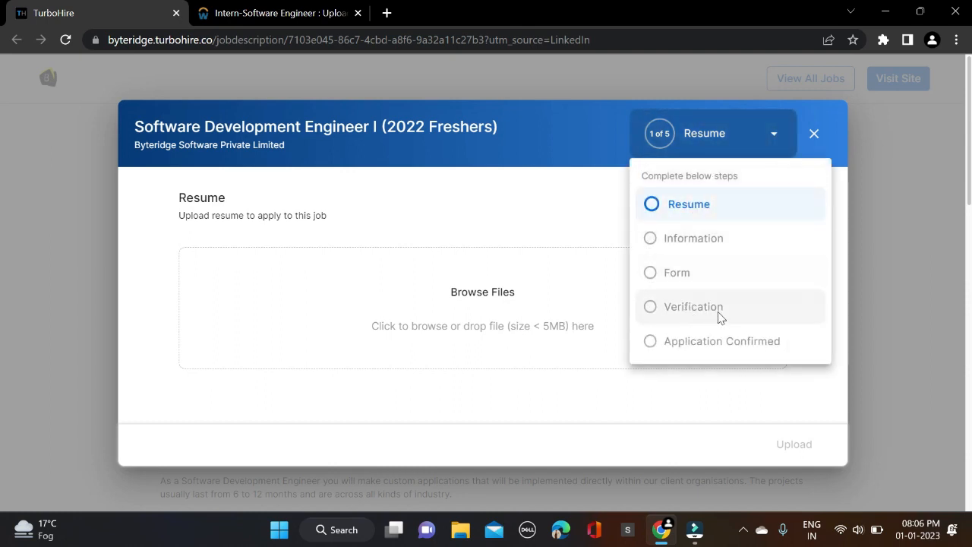
{"action": "mouse_move", "coordinate": [714, 349]}
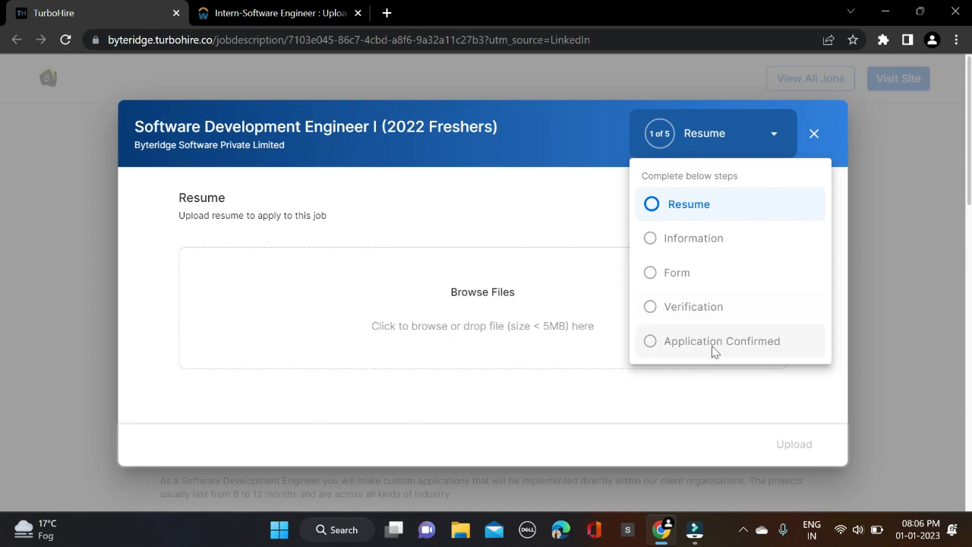
{"action": "left_click", "coordinate": [601, 149]}
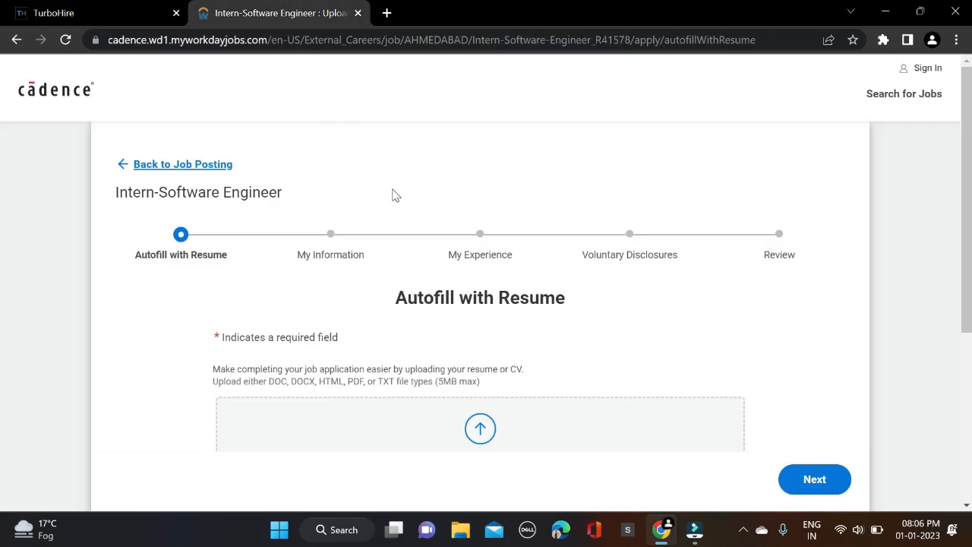
{"action": "mouse_move", "coordinate": [120, 6]}
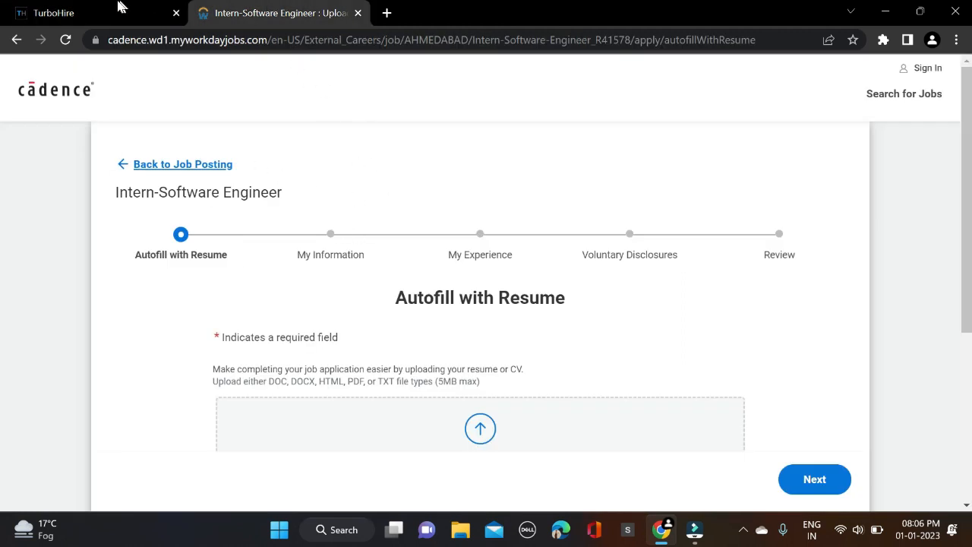